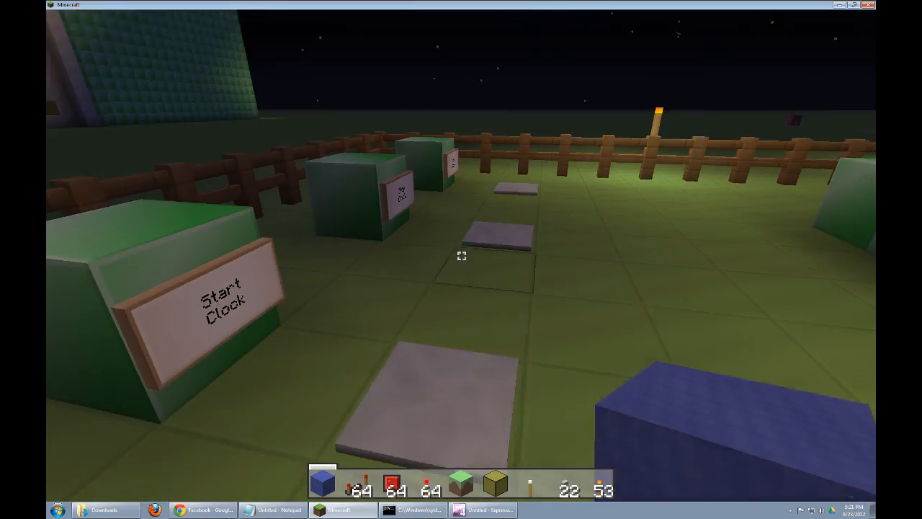
{"action": "mouse_move", "coordinate": [461, 255]}
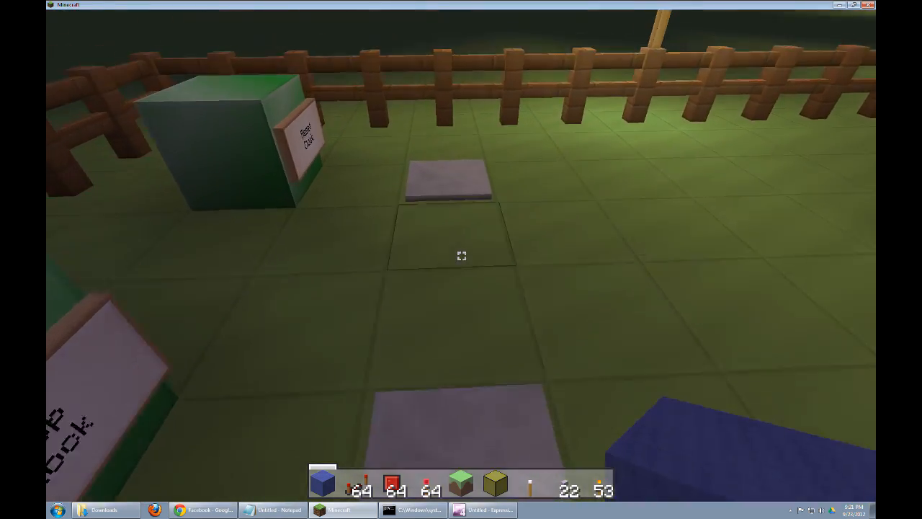
{"action": "mouse_move", "coordinate": [460, 256]}
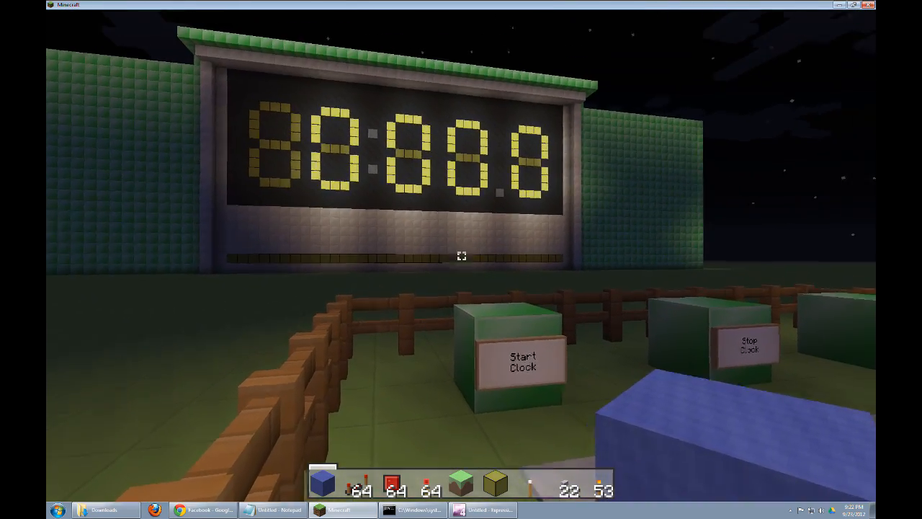
{"action": "mouse_move", "coordinate": [461, 274]}
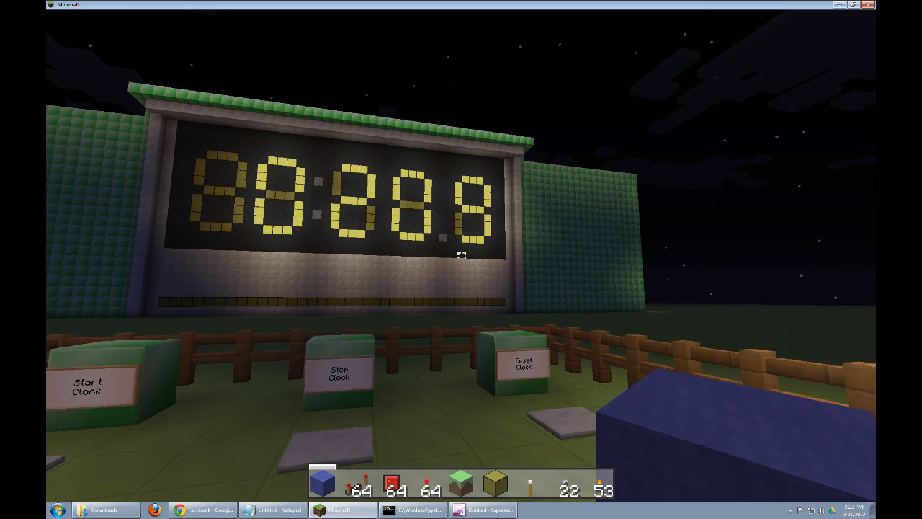
{"action": "mouse_move", "coordinate": [461, 256]}
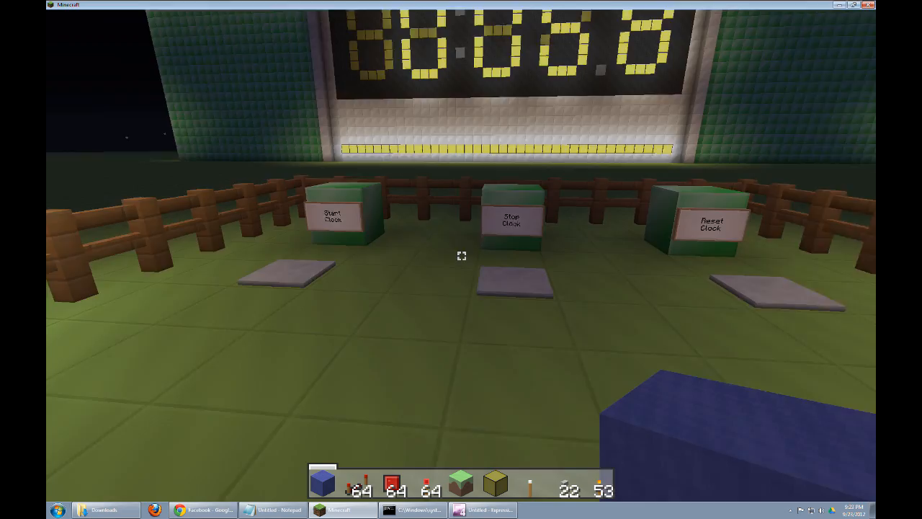
{"action": "mouse_move", "coordinate": [461, 252]}
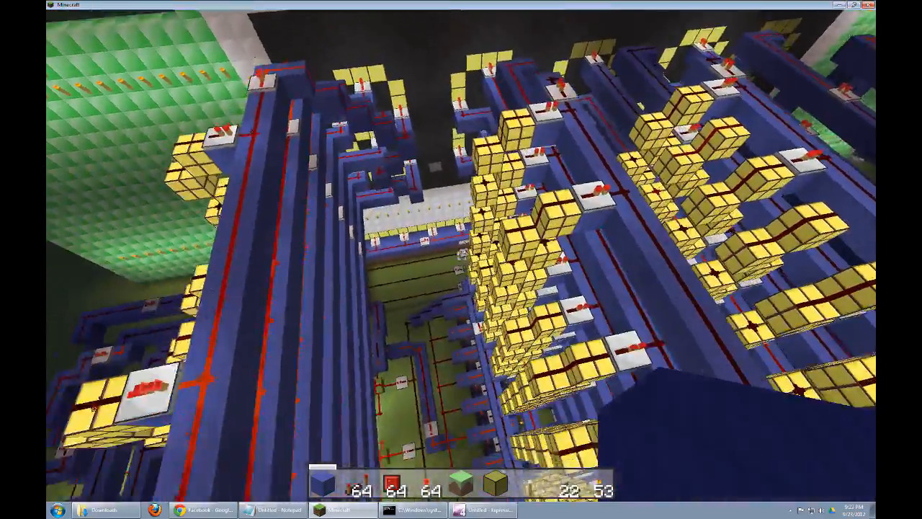
{"action": "mouse_move", "coordinate": [461, 259]}
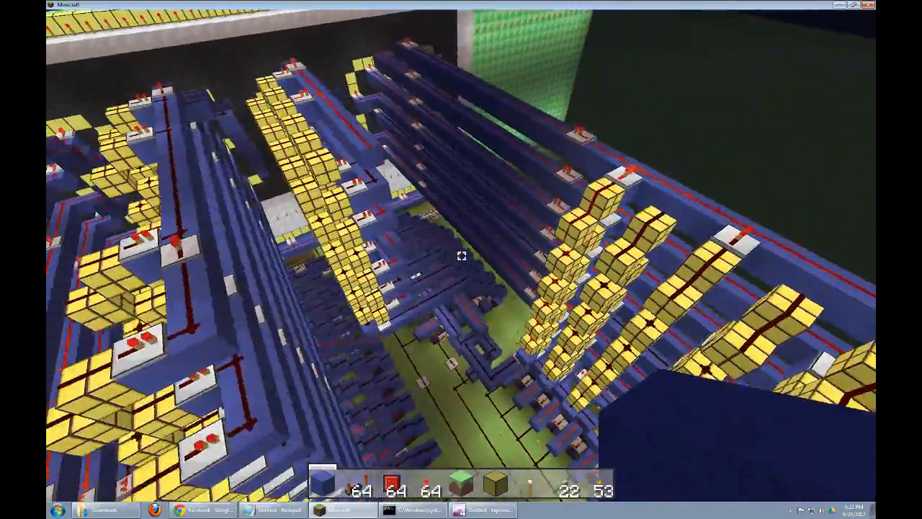
{"action": "mouse_move", "coordinate": [460, 259]}
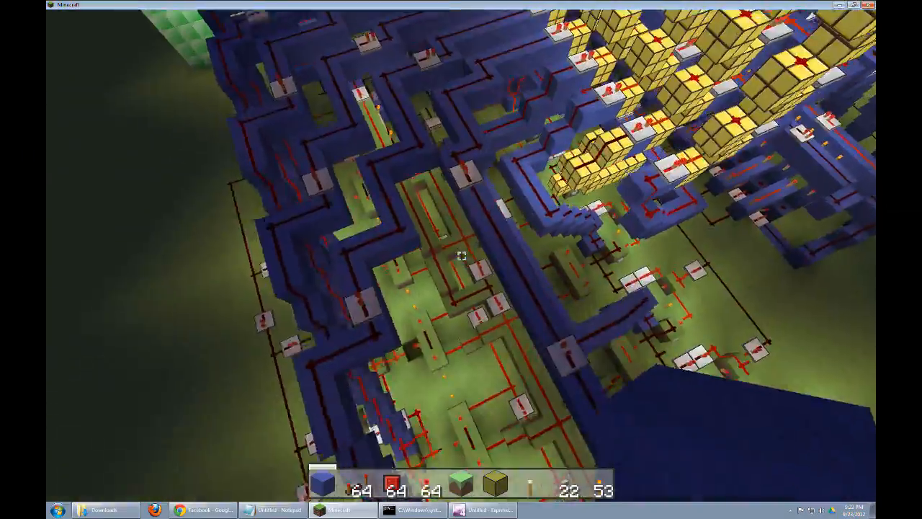
{"action": "mouse_move", "coordinate": [461, 256]}
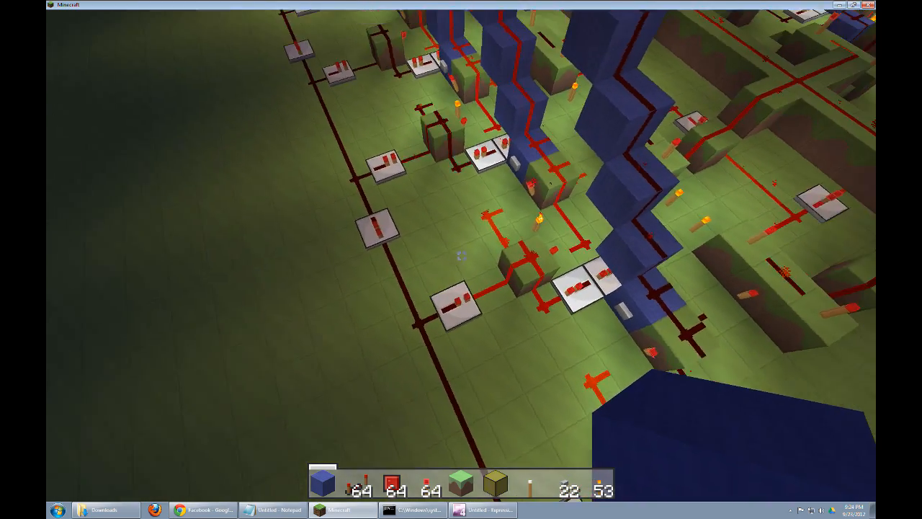
{"action": "mouse_move", "coordinate": [460, 256]}
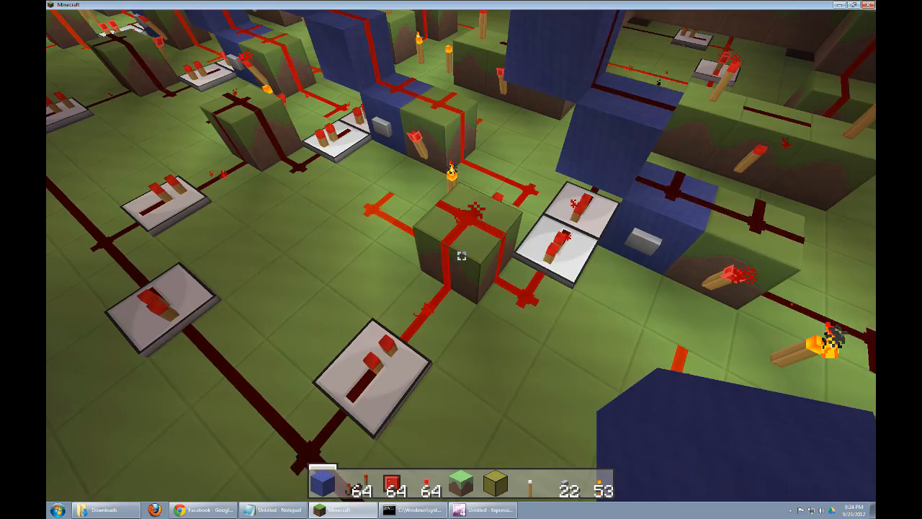
{"action": "mouse_move", "coordinate": [461, 259]}
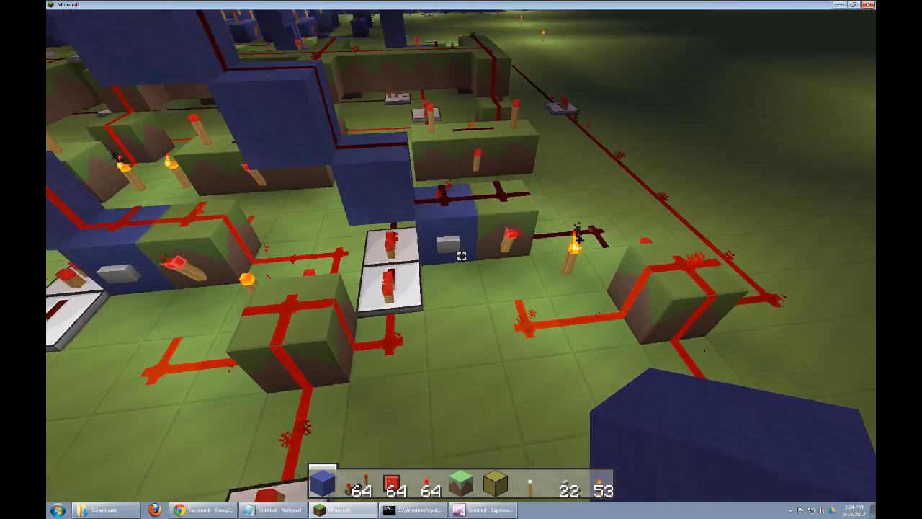
{"action": "mouse_move", "coordinate": [461, 259]}
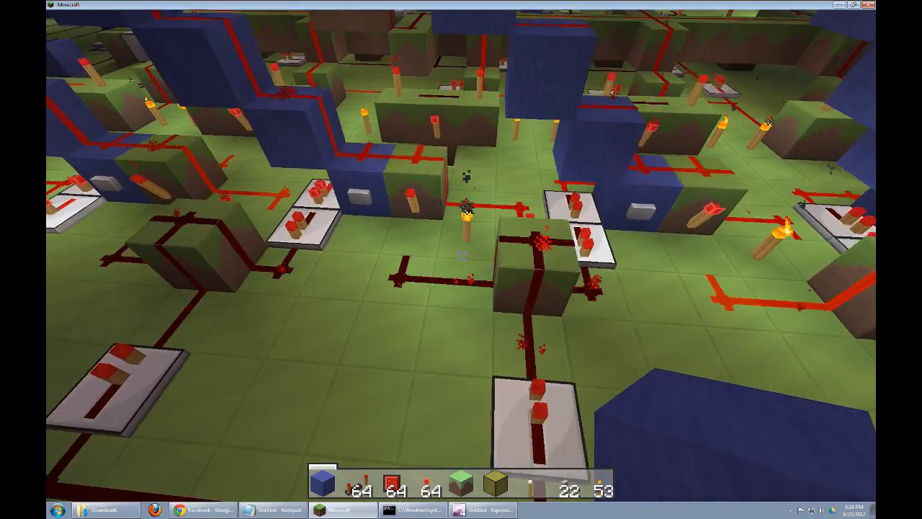
{"action": "mouse_move", "coordinate": [459, 256]}
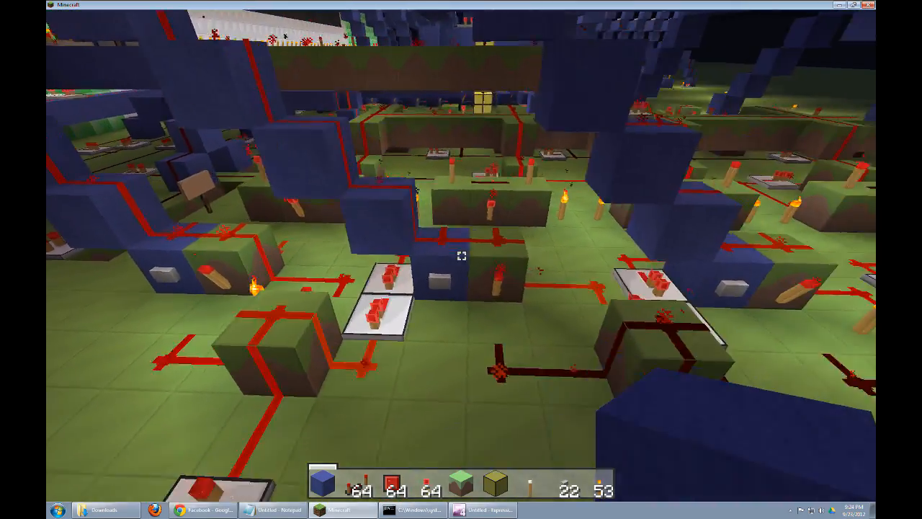
{"action": "mouse_move", "coordinate": [461, 259]}
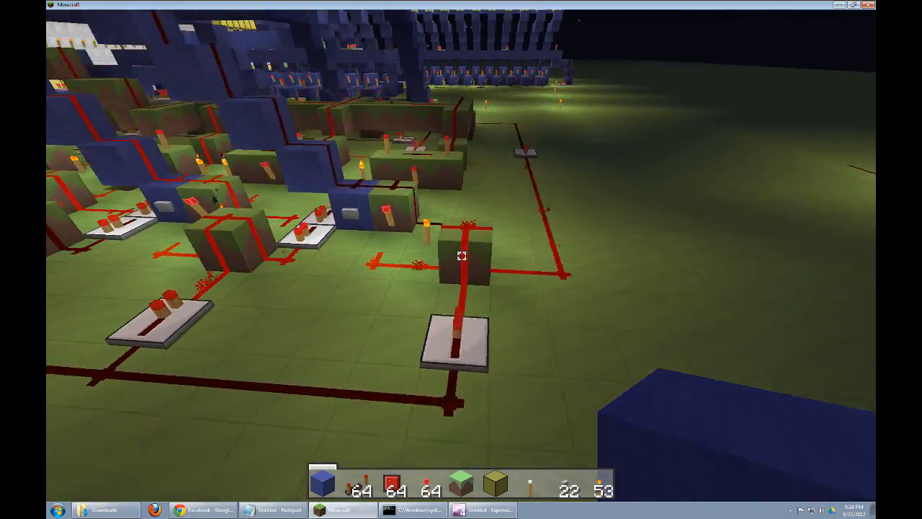
{"action": "mouse_move", "coordinate": [461, 259]}
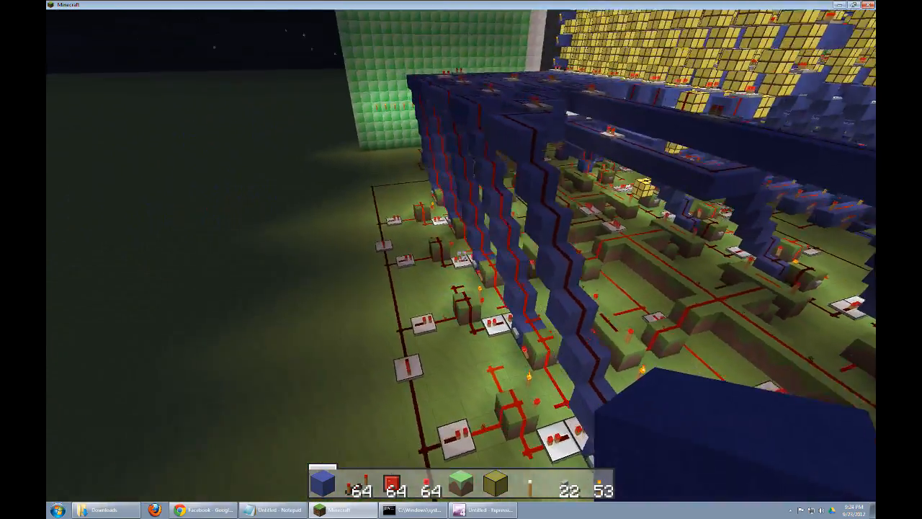
{"action": "mouse_move", "coordinate": [461, 259]}
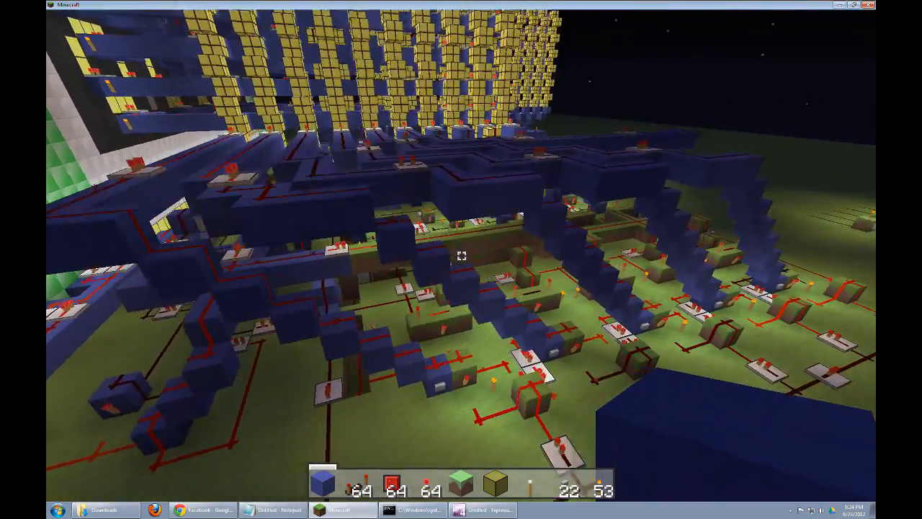
{"action": "mouse_move", "coordinate": [461, 259]}
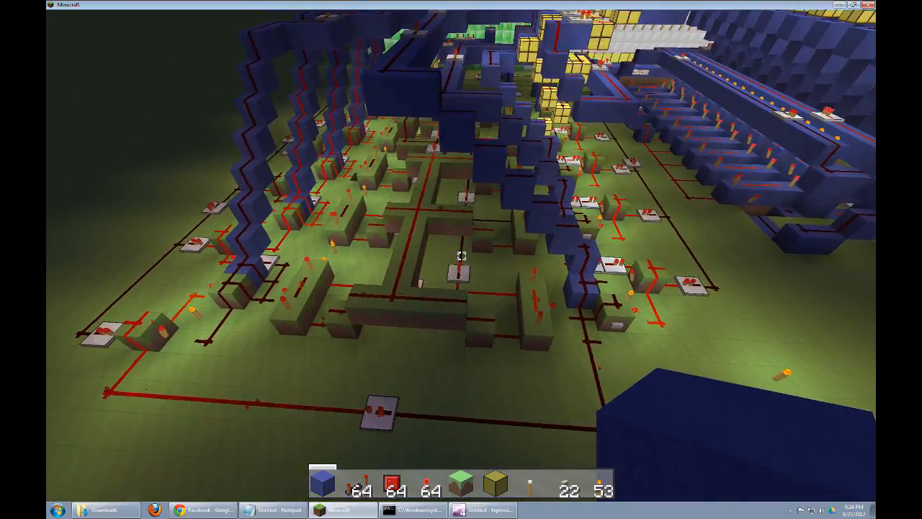
{"action": "mouse_move", "coordinate": [461, 257]}
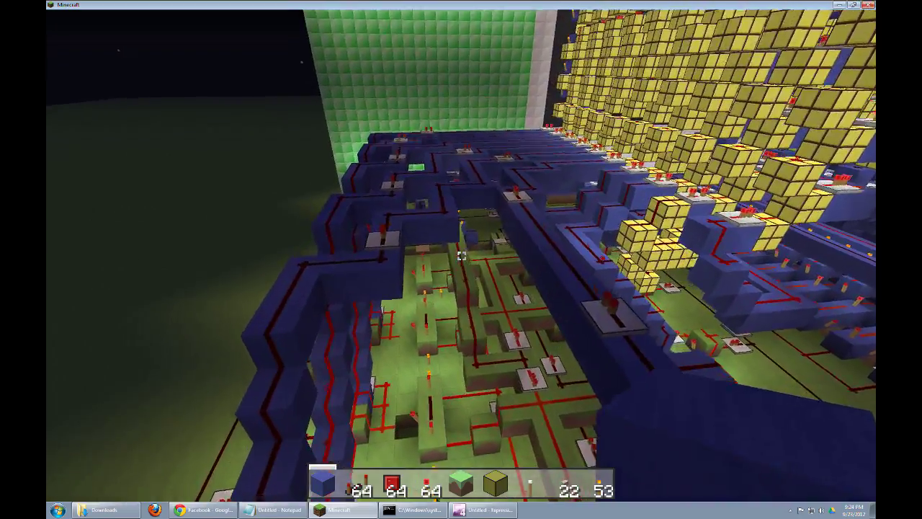
{"action": "mouse_move", "coordinate": [460, 260]}
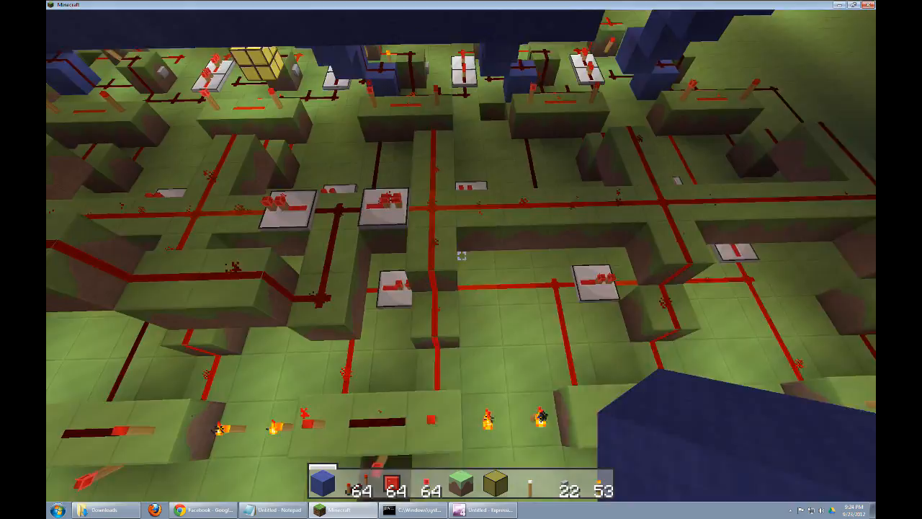
{"action": "mouse_move", "coordinate": [460, 257]}
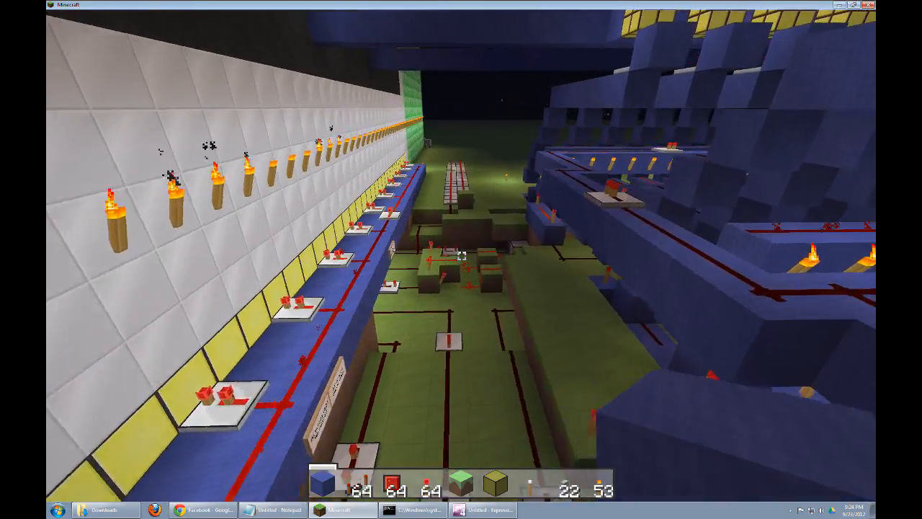
{"action": "mouse_move", "coordinate": [461, 257]}
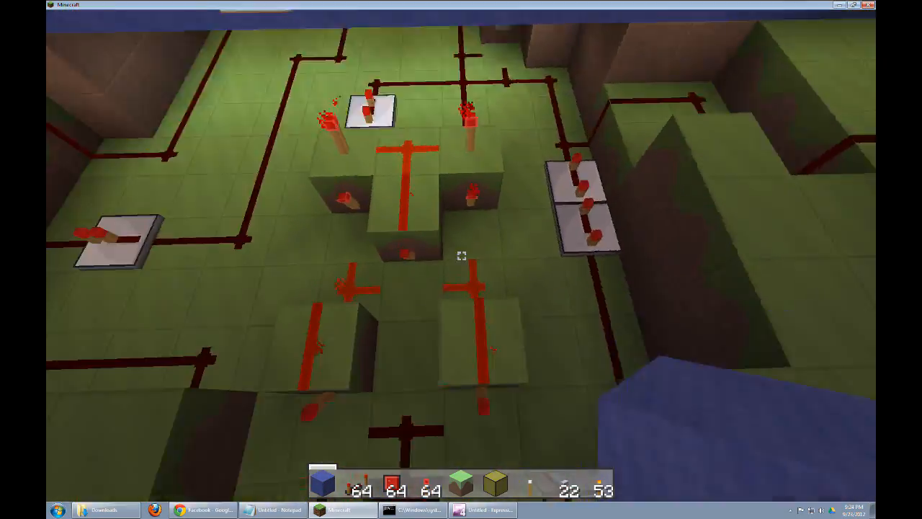
{"action": "mouse_move", "coordinate": [461, 256]}
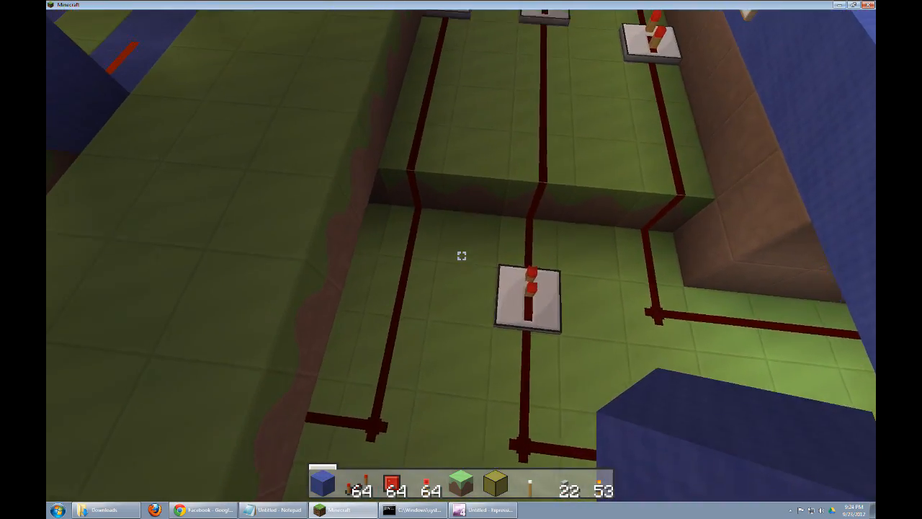
{"action": "mouse_move", "coordinate": [461, 257]}
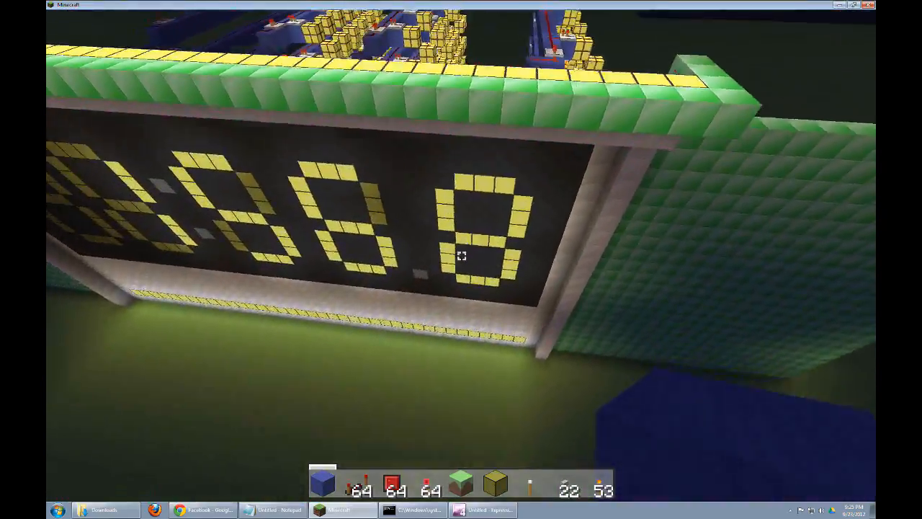
{"action": "mouse_move", "coordinate": [461, 255]}
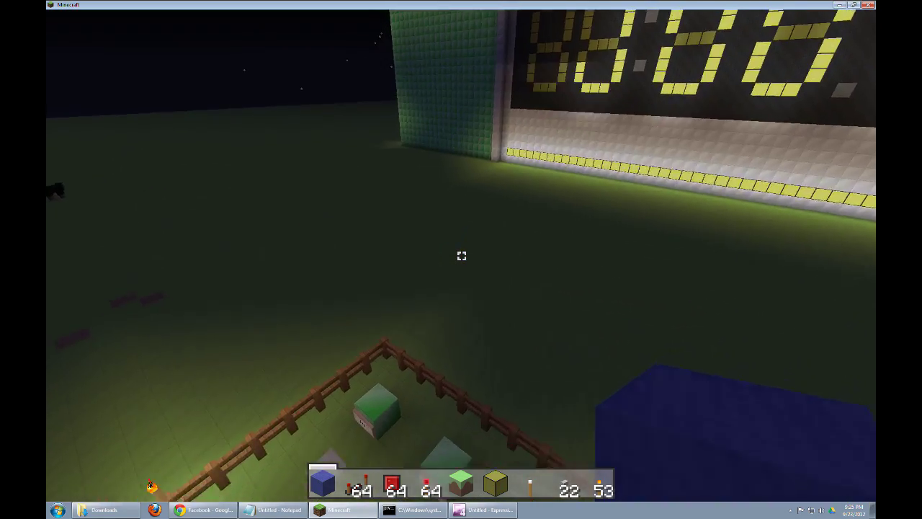
{"action": "mouse_move", "coordinate": [461, 259]}
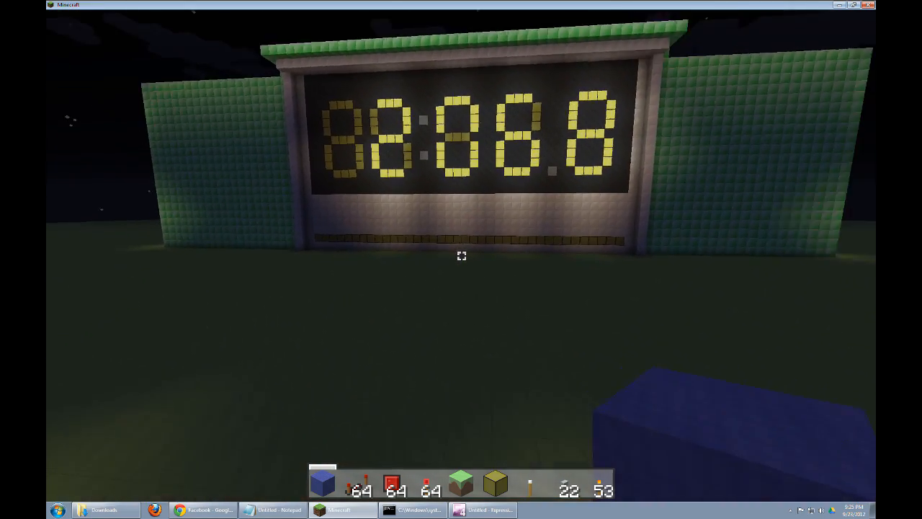
{"action": "mouse_move", "coordinate": [461, 256]}
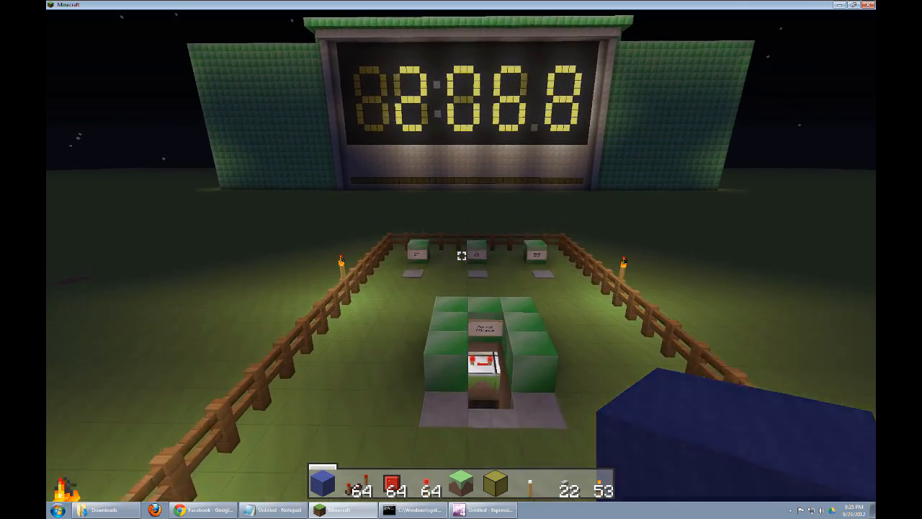
{"action": "mouse_move", "coordinate": [461, 259]}
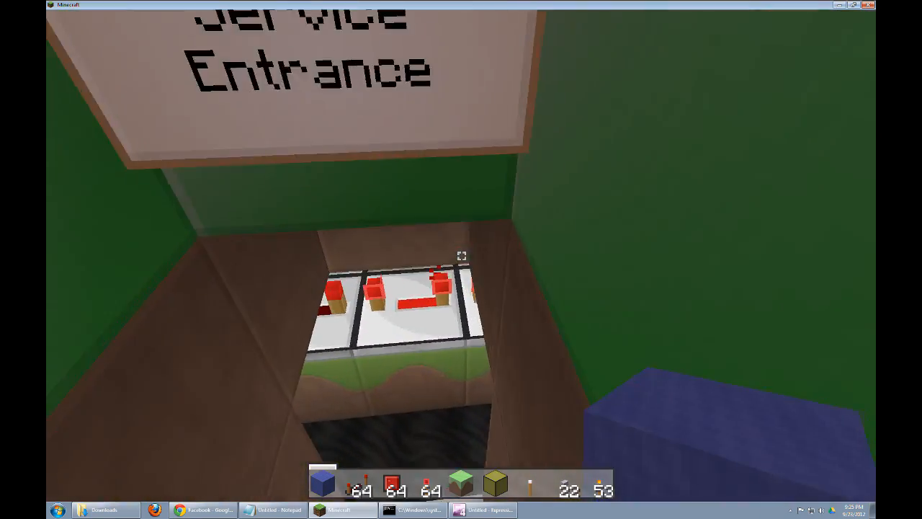
{"action": "mouse_move", "coordinate": [461, 259]}
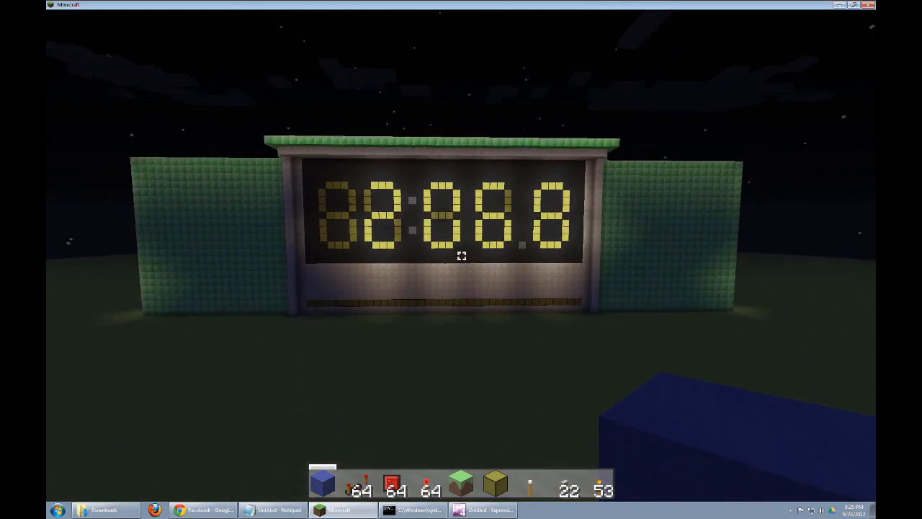
{"action": "mouse_move", "coordinate": [460, 256]}
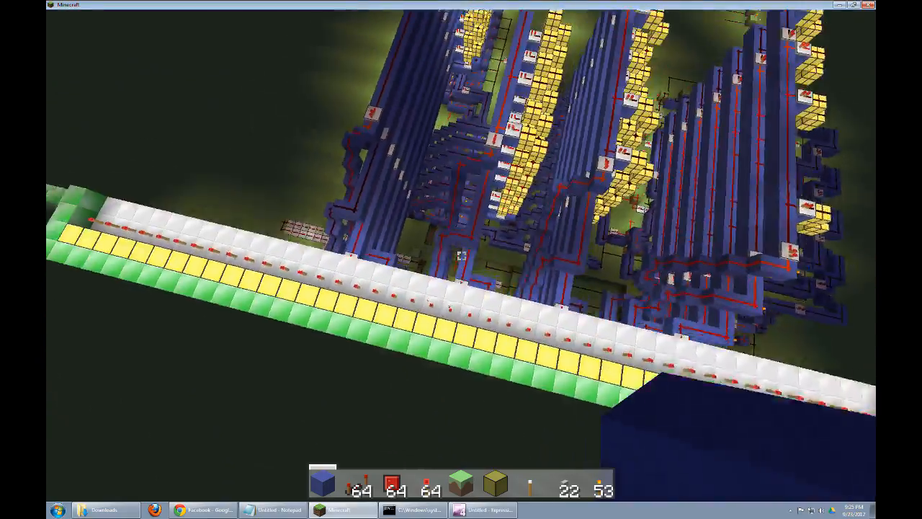
{"action": "mouse_move", "coordinate": [460, 259]}
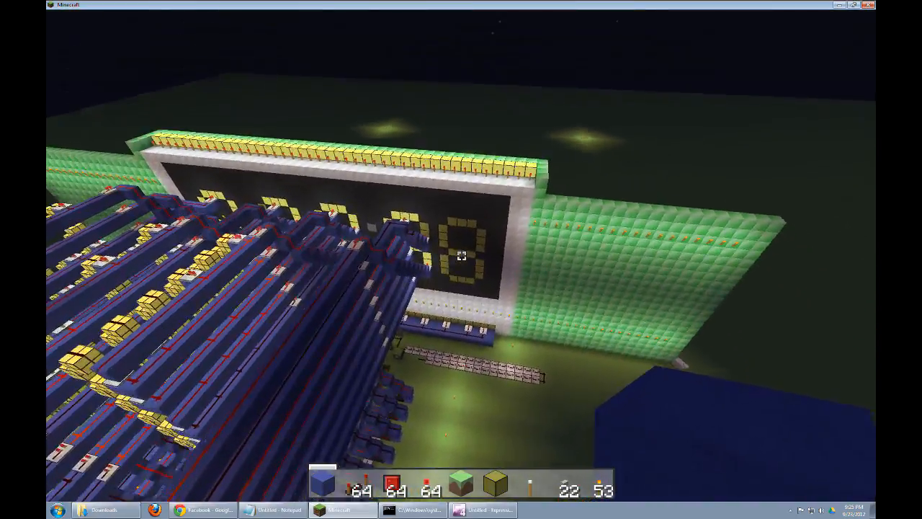
{"action": "mouse_move", "coordinate": [460, 256]}
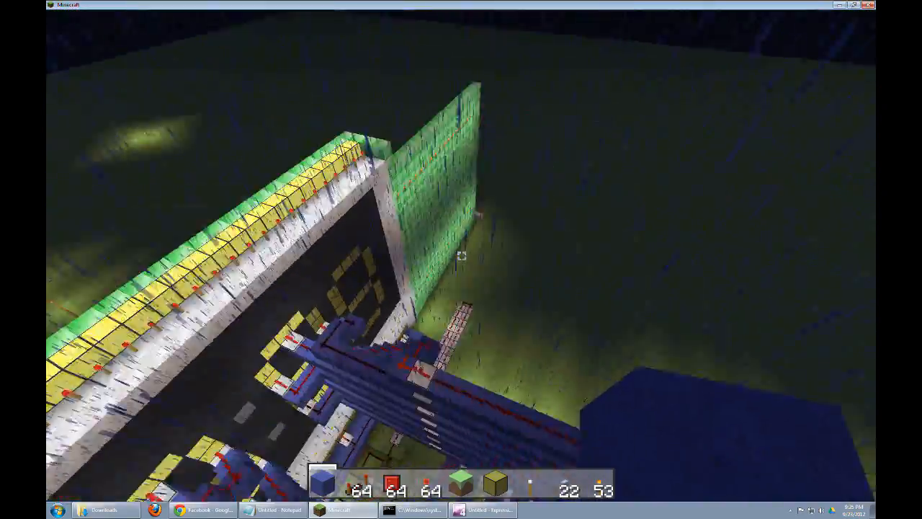
{"action": "mouse_move", "coordinate": [461, 259]}
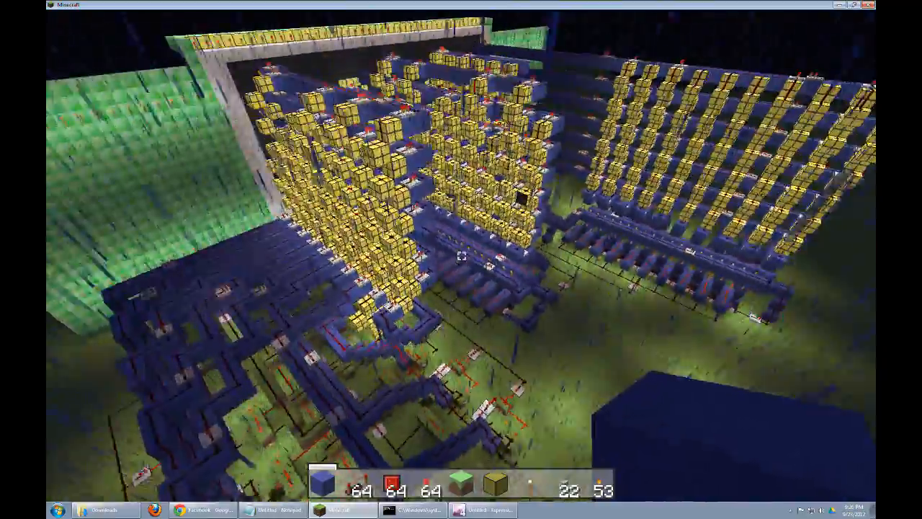
{"action": "mouse_move", "coordinate": [461, 259]}
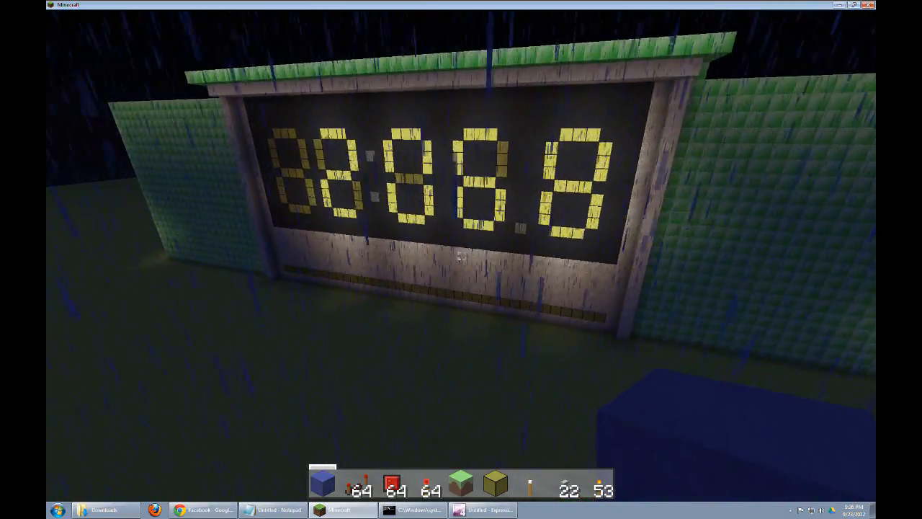
{"action": "mouse_move", "coordinate": [461, 260]}
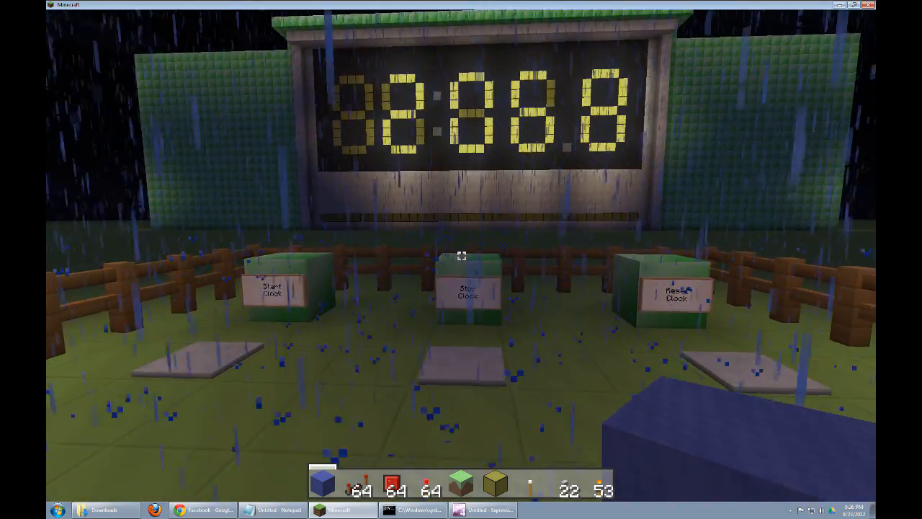
{"action": "mouse_move", "coordinate": [461, 256]}
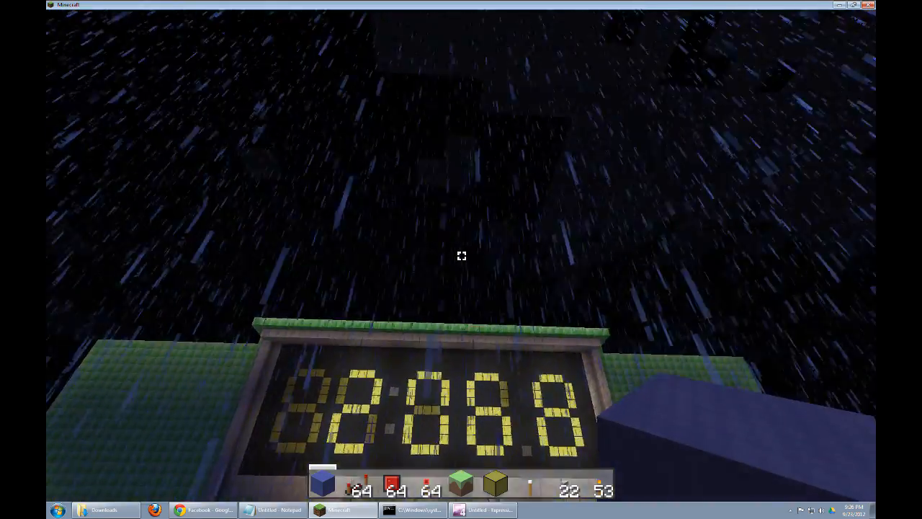